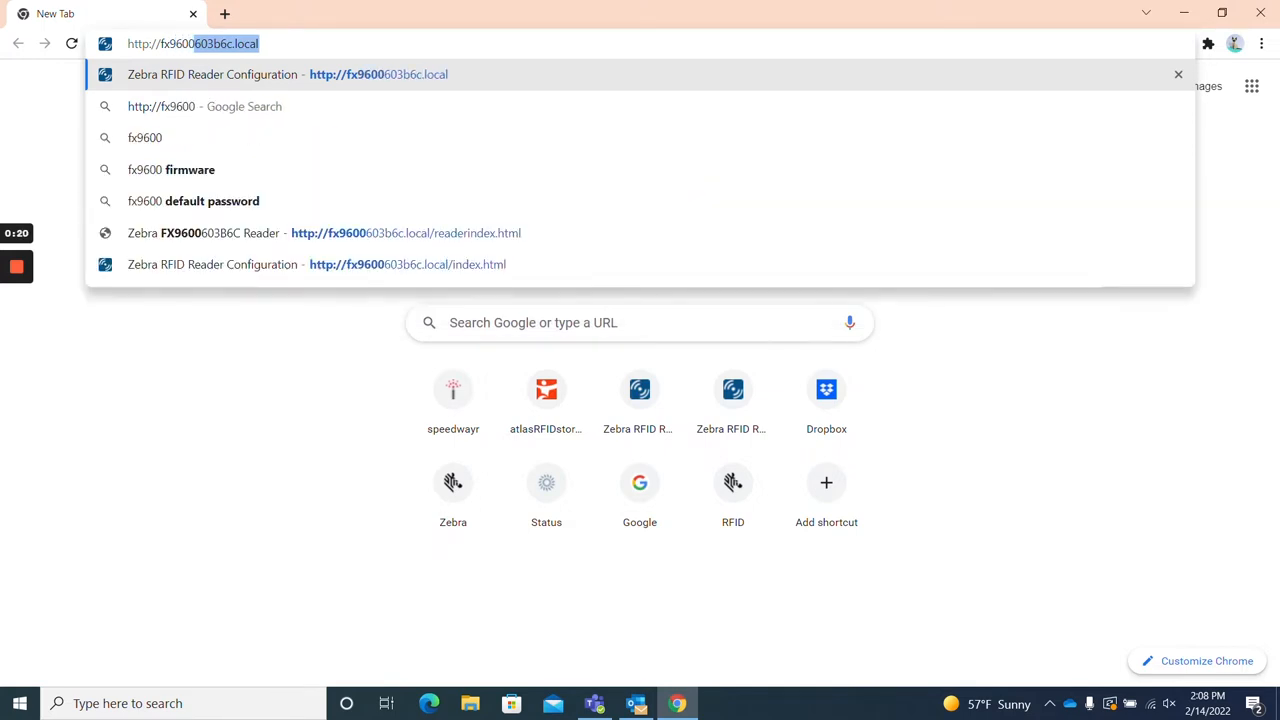
# Enter the admin credentials on the fx9600603b6c.local reader login page.
pyautogui.write('00603b6c.local/')
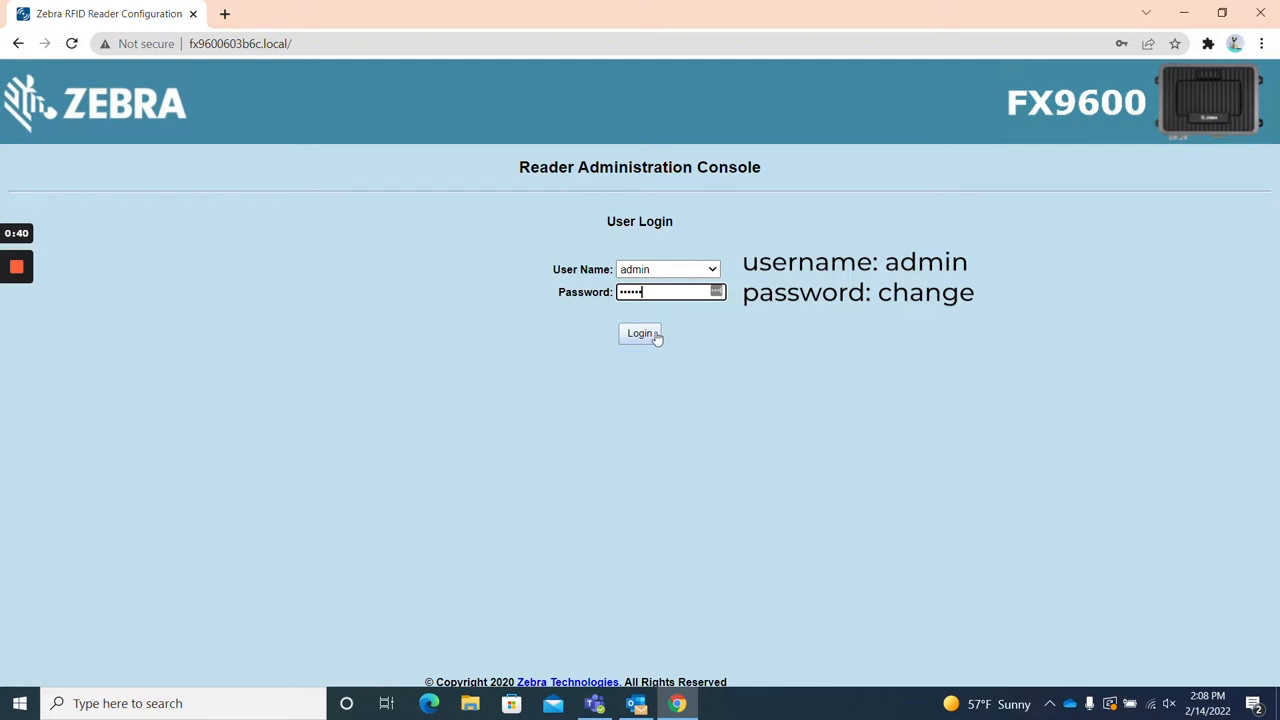
# Log in as admin to reach the Home page with software version, host name, IP and serial.
pyautogui.click(640, 333)
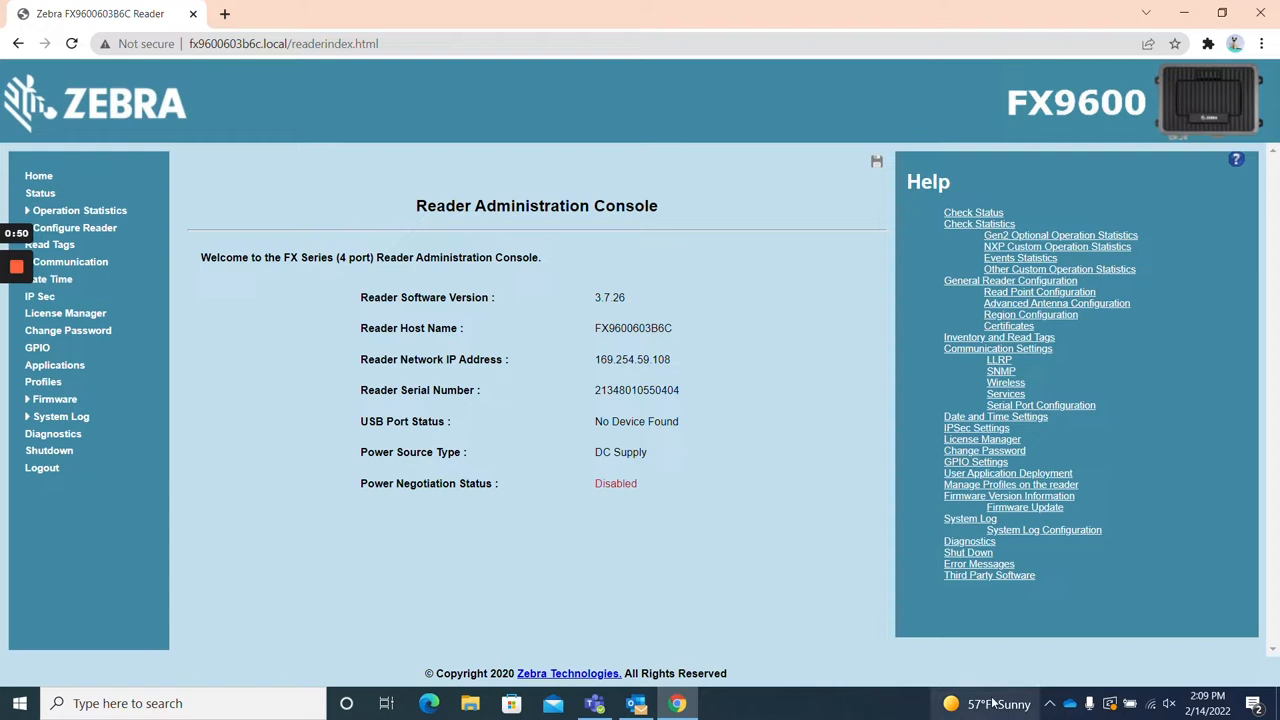
pyautogui.moveTo(967, 189)
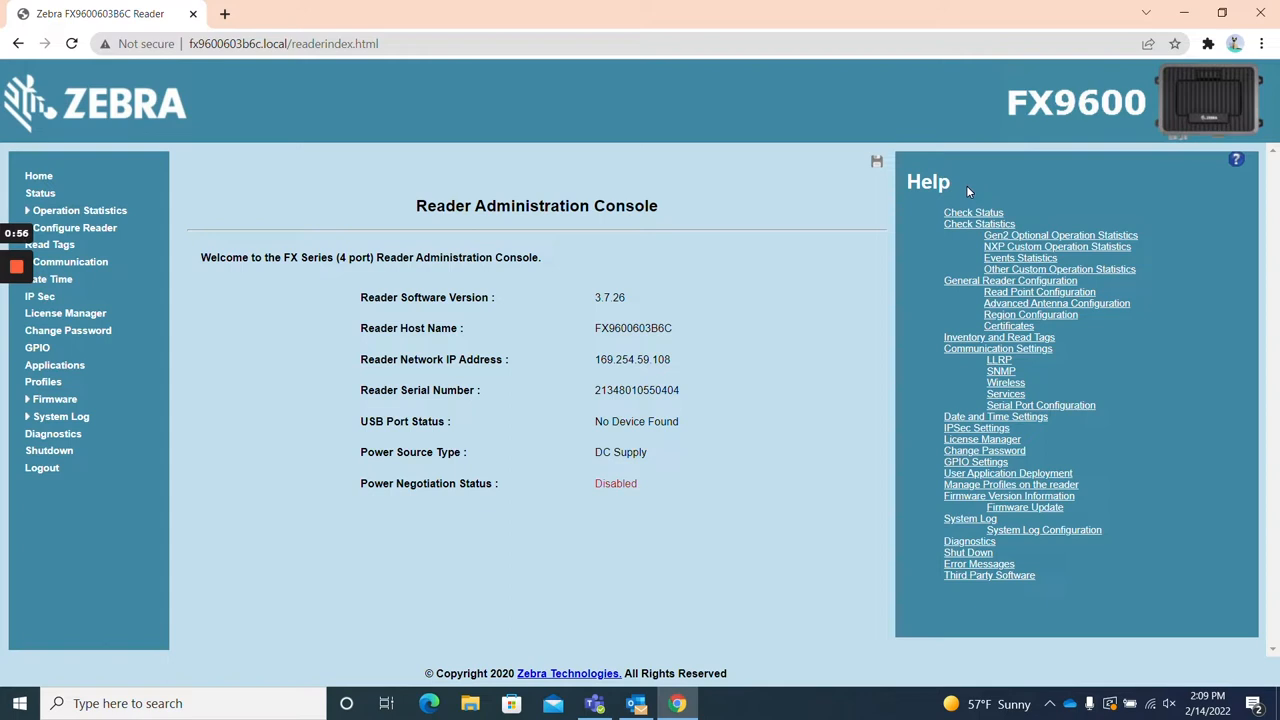
pyautogui.moveTo(97, 435)
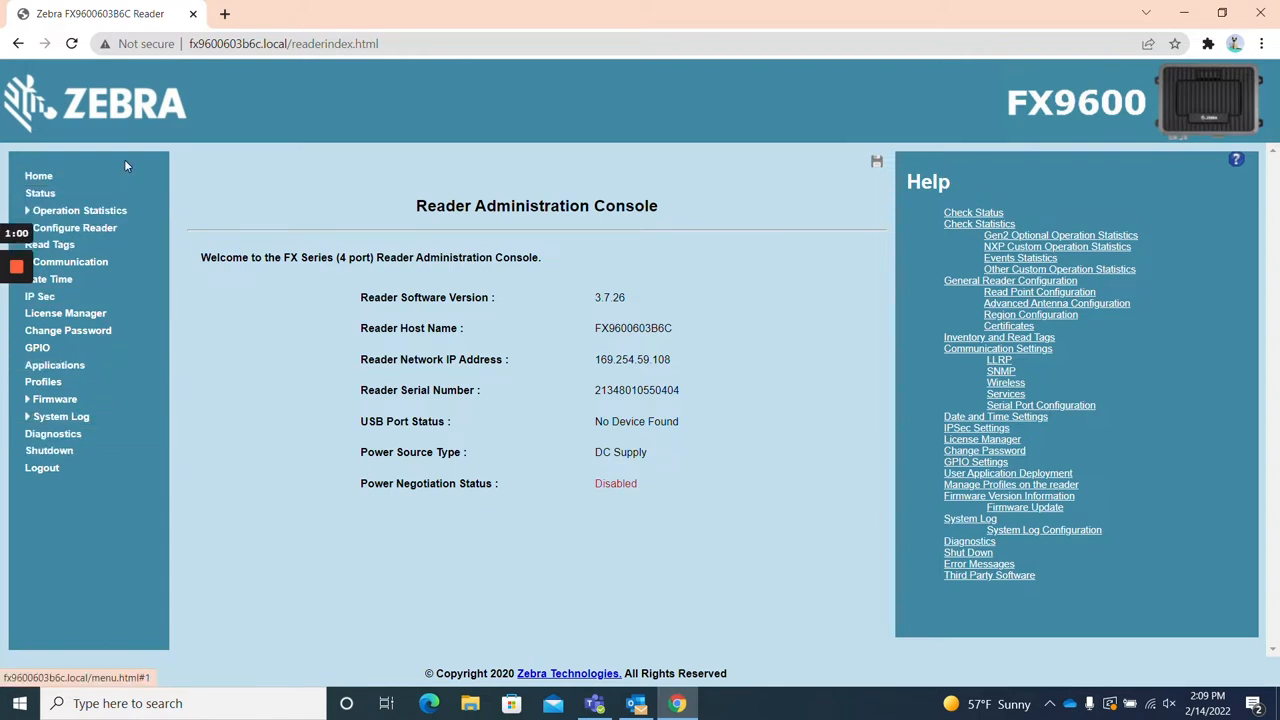
pyautogui.moveTo(131, 176)
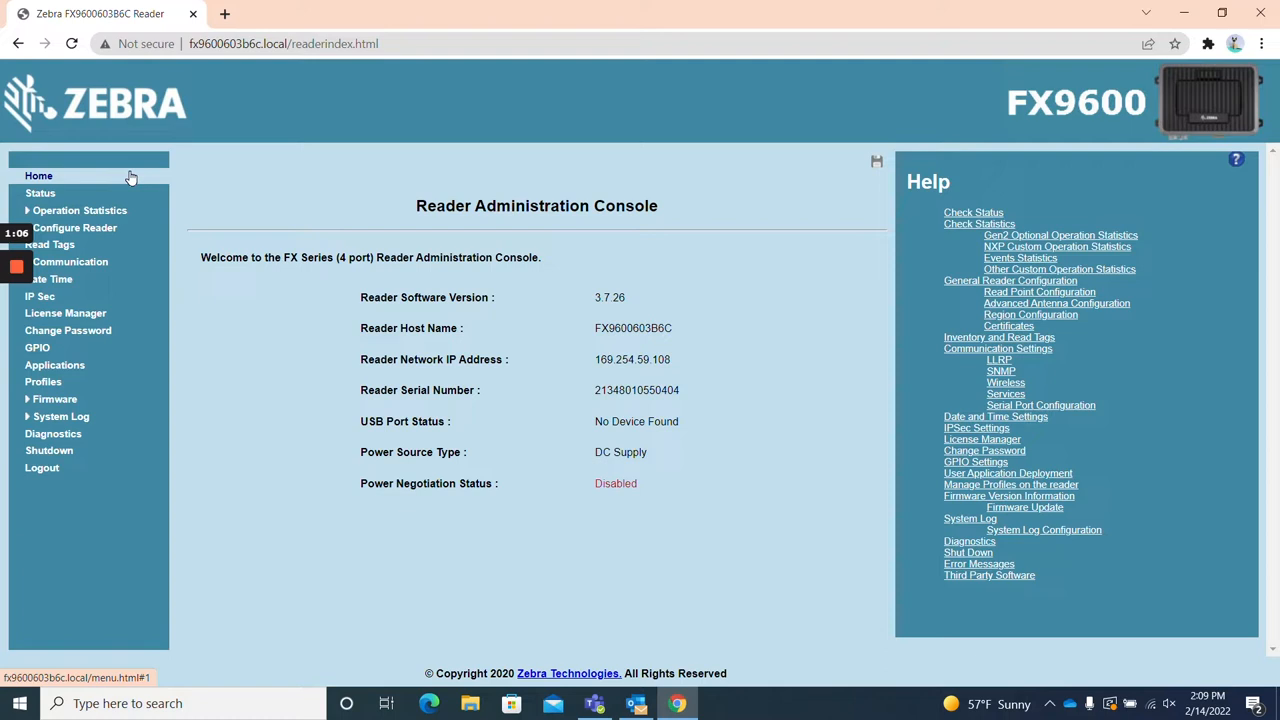
pyautogui.moveTo(1084, 503)
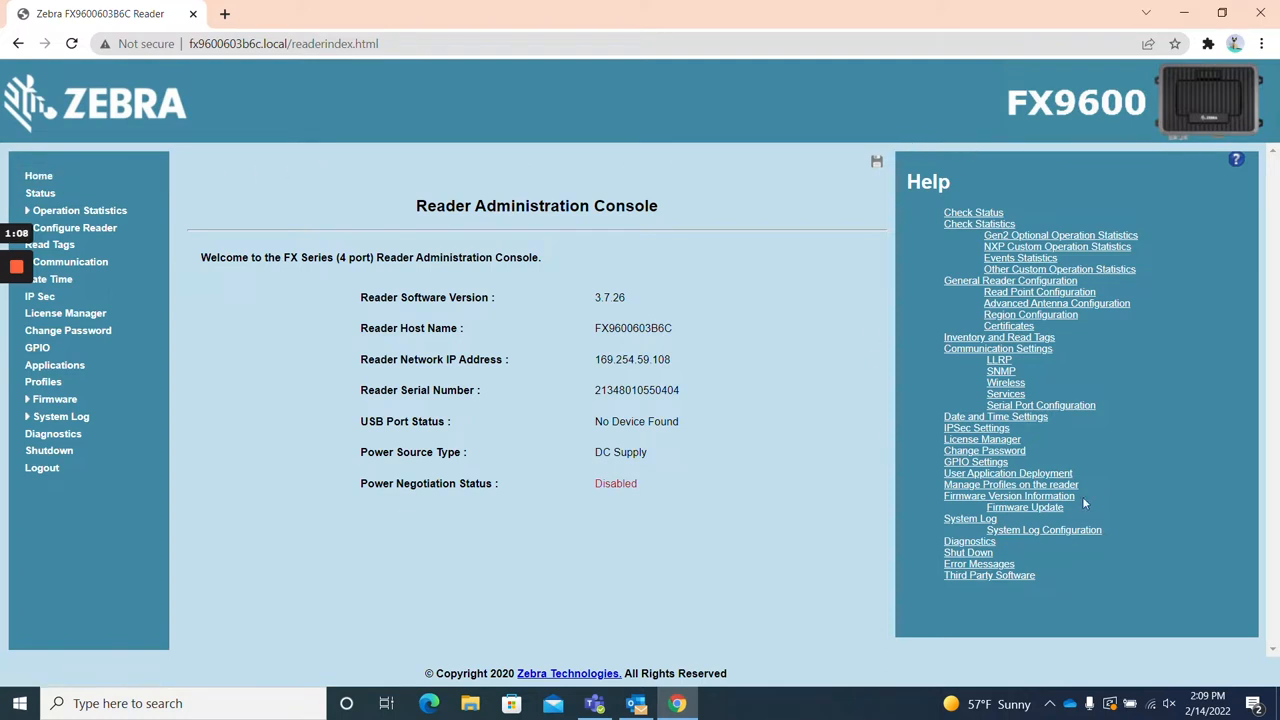
pyautogui.moveTo(975, 164)
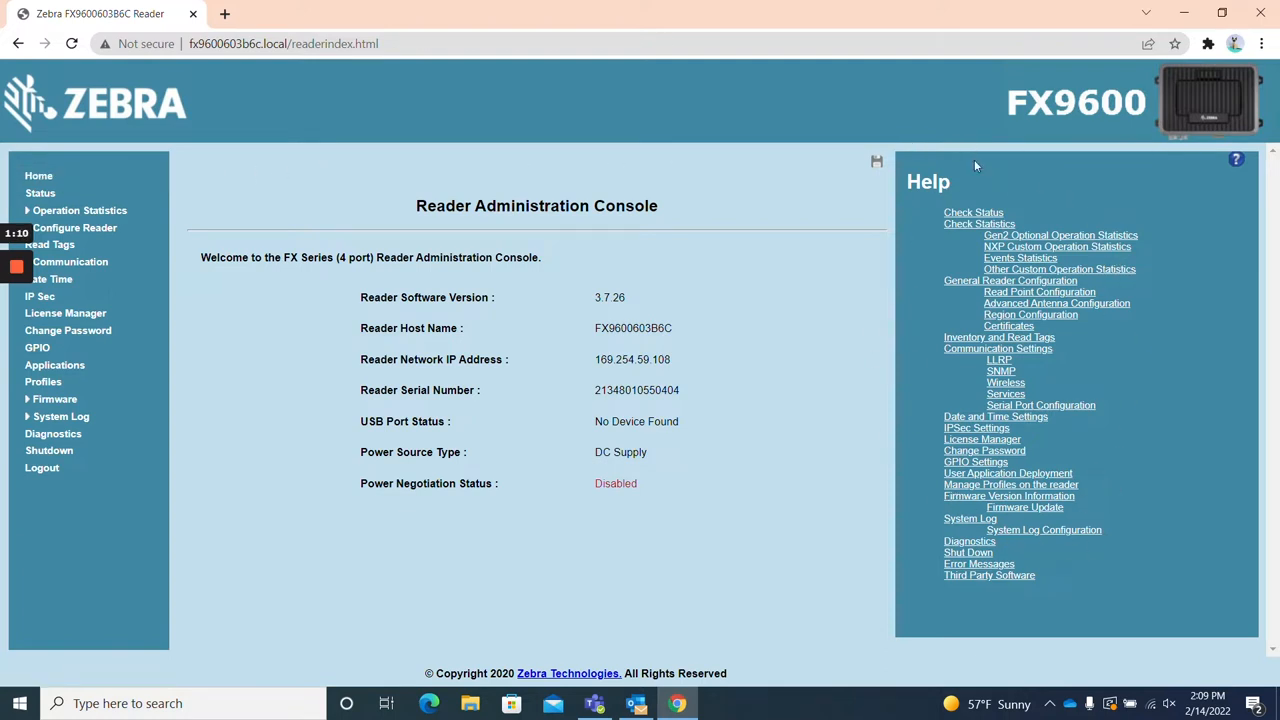
pyautogui.moveTo(955, 173)
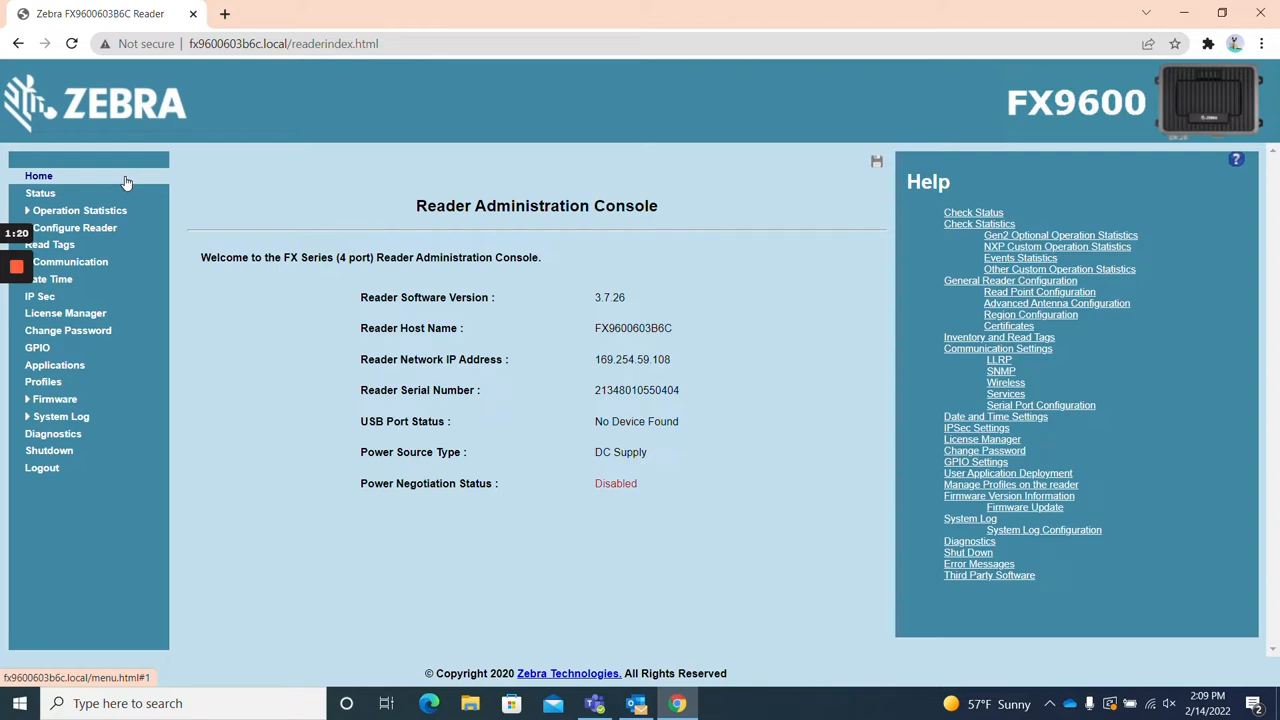
# View the Status and Gen2 Operation Statistics pages, ending on Configure Reader.
pyautogui.click(40, 193)
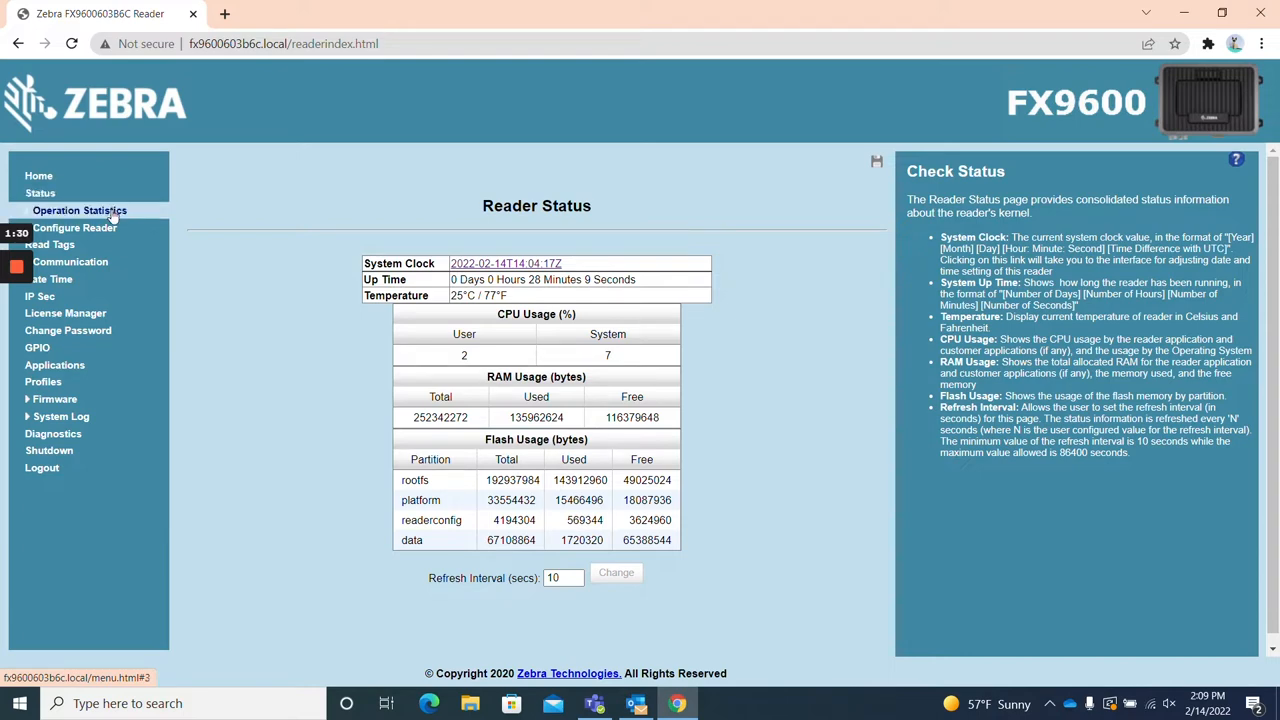
pyautogui.click(79, 210)
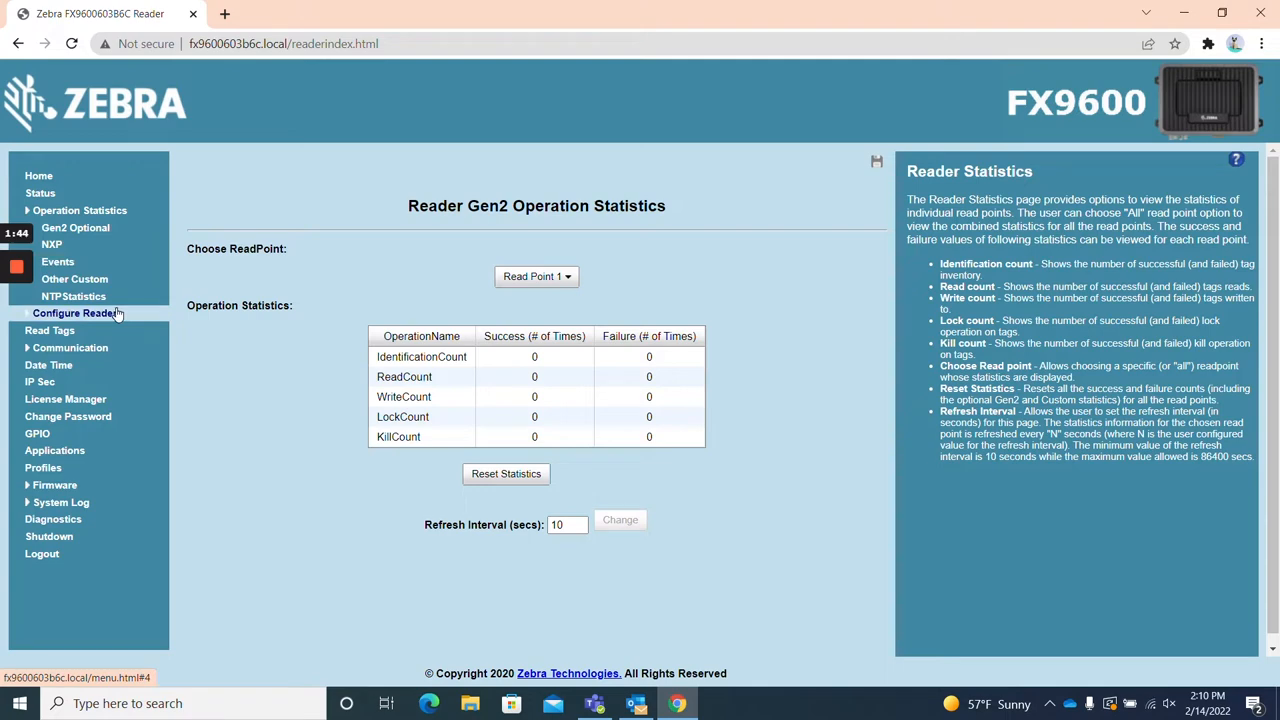
pyautogui.click(75, 313)
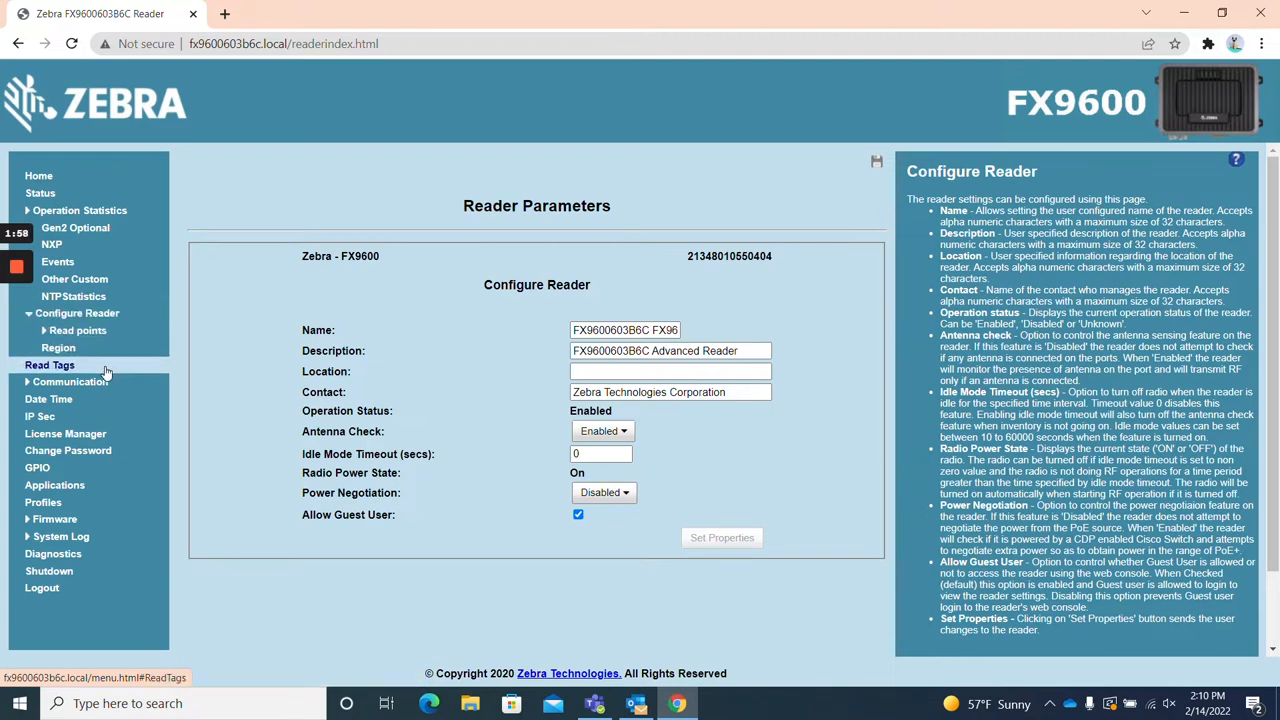
# Clear the Read Tags list, then view the Communication network settings.
pyautogui.click(49, 364)
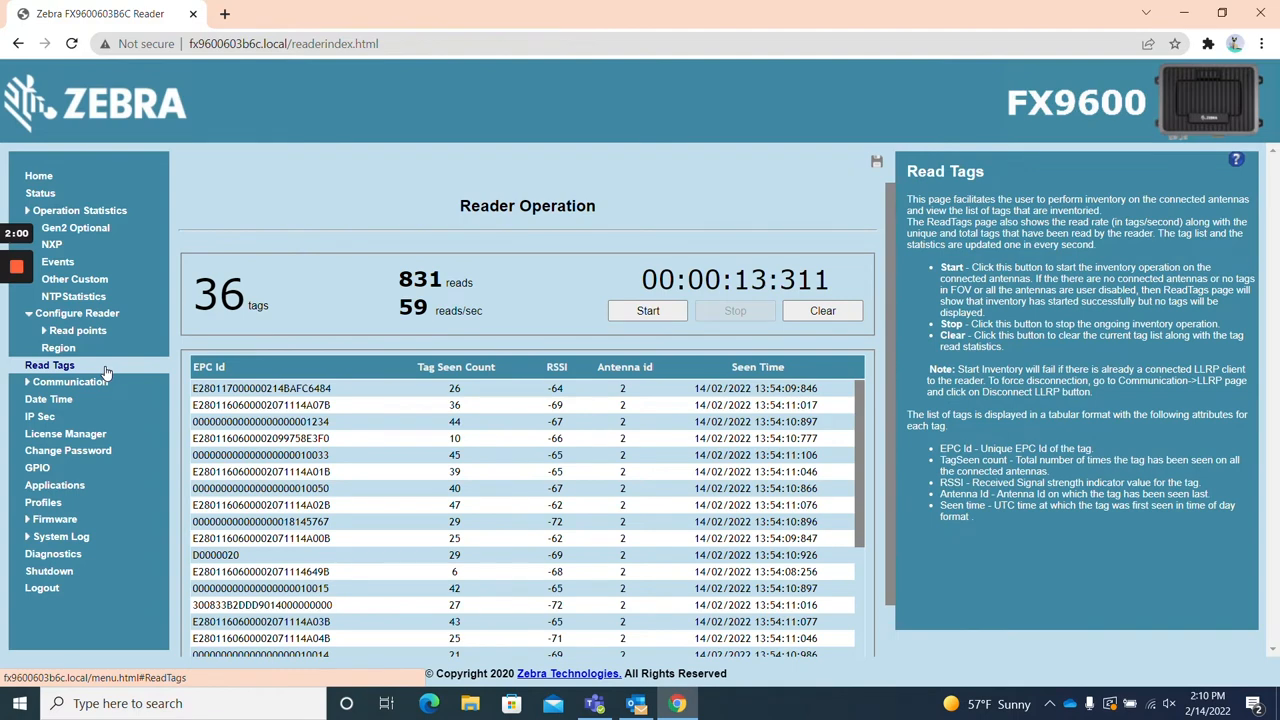
pyautogui.click(822, 310)
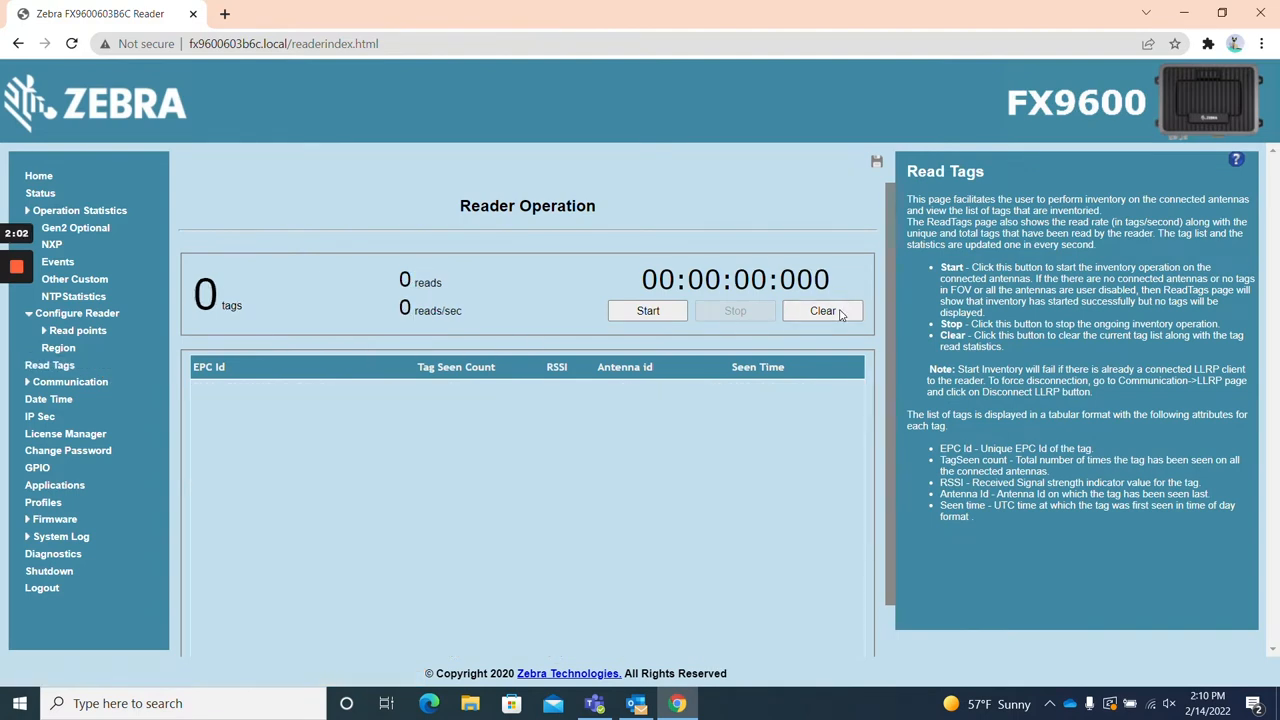
pyautogui.moveTo(49, 364)
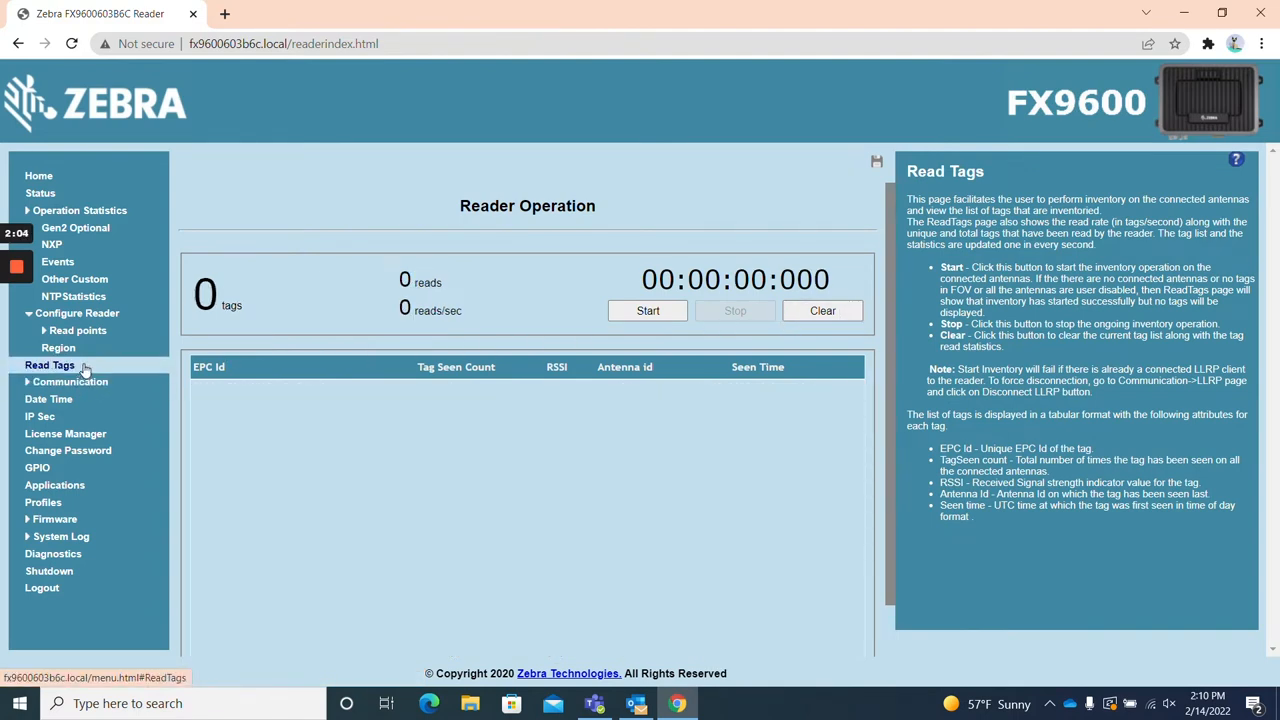
pyautogui.click(71, 382)
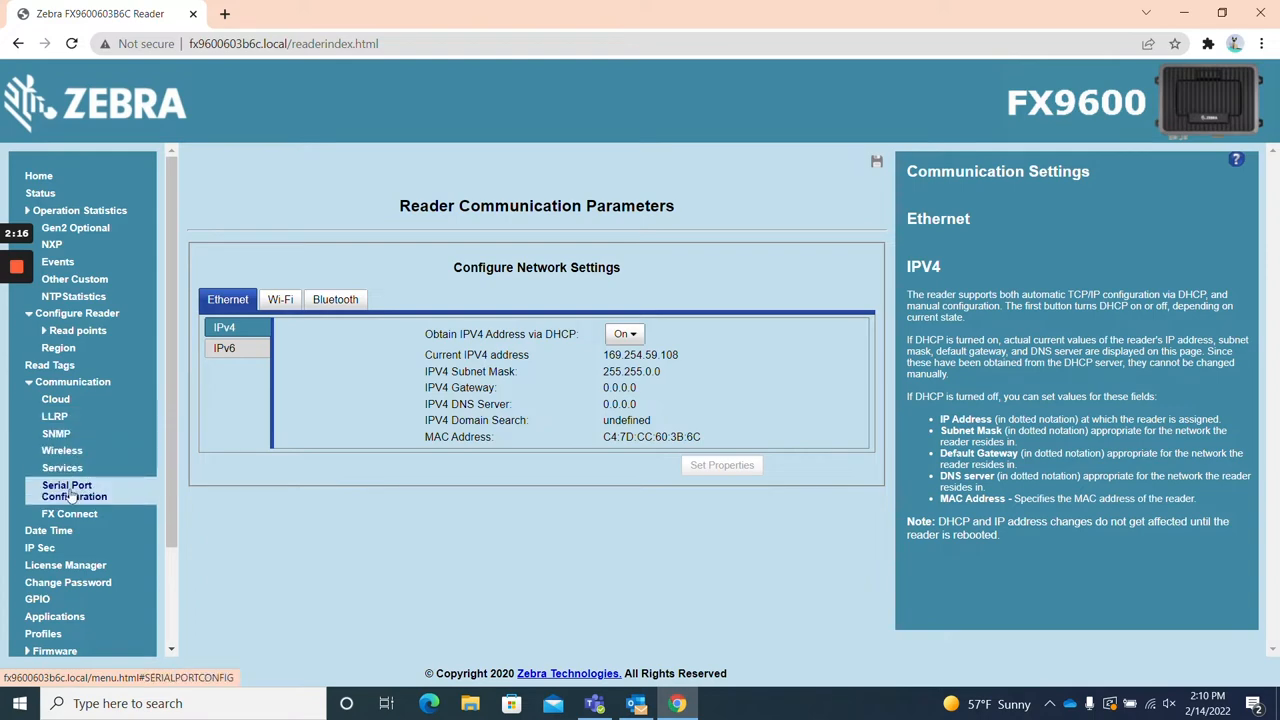
# View the Date/Time and IPsec pages, ending on License Manager showing no valid license.
pyautogui.click(48, 530)
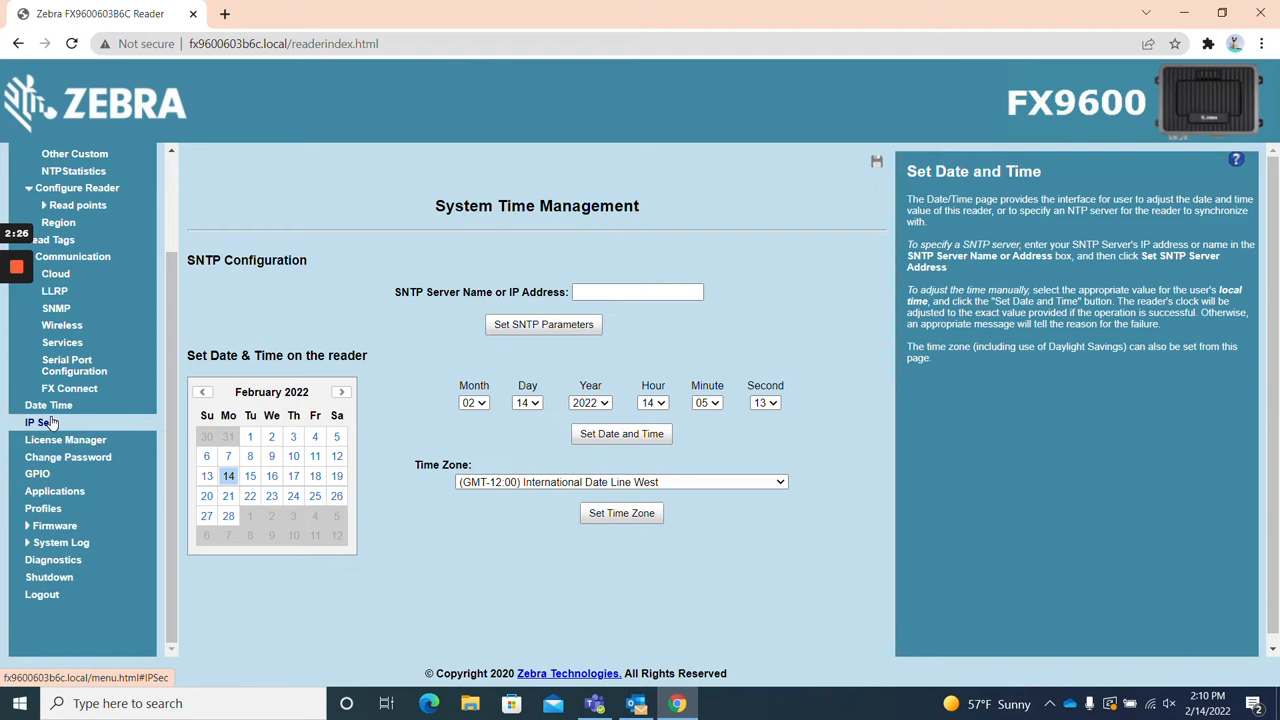
pyautogui.click(38, 422)
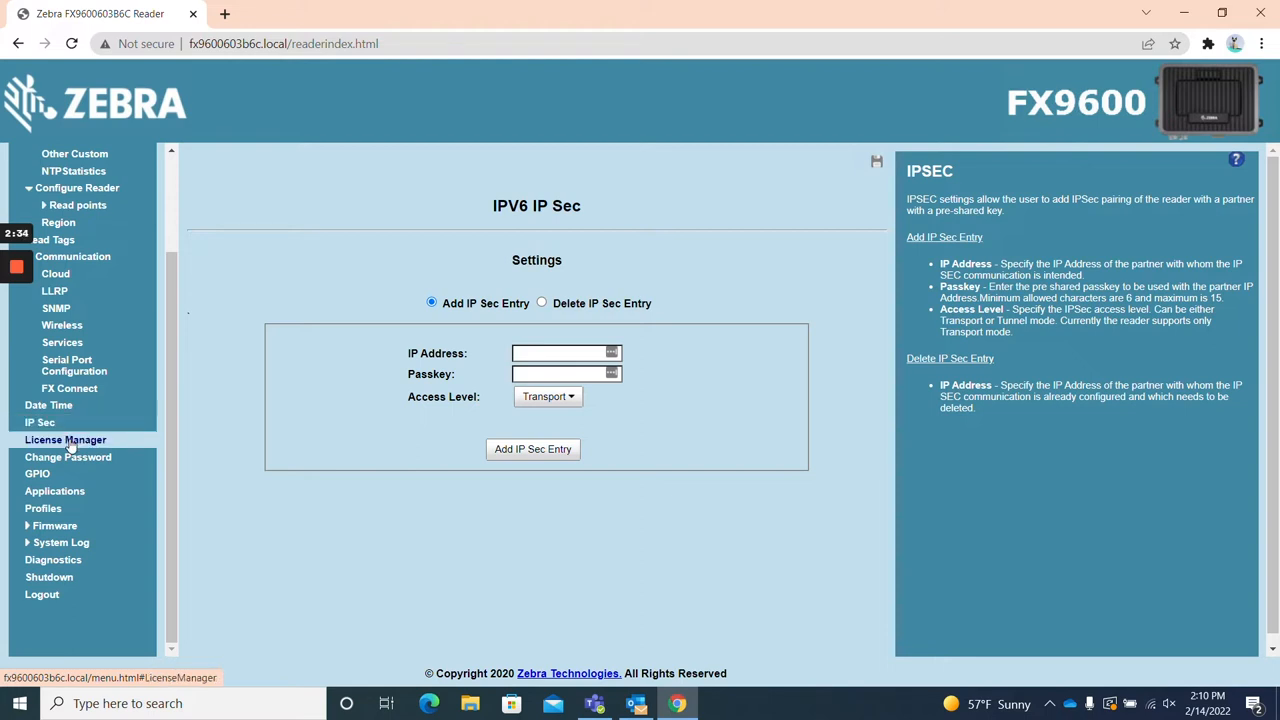
pyautogui.click(65, 439)
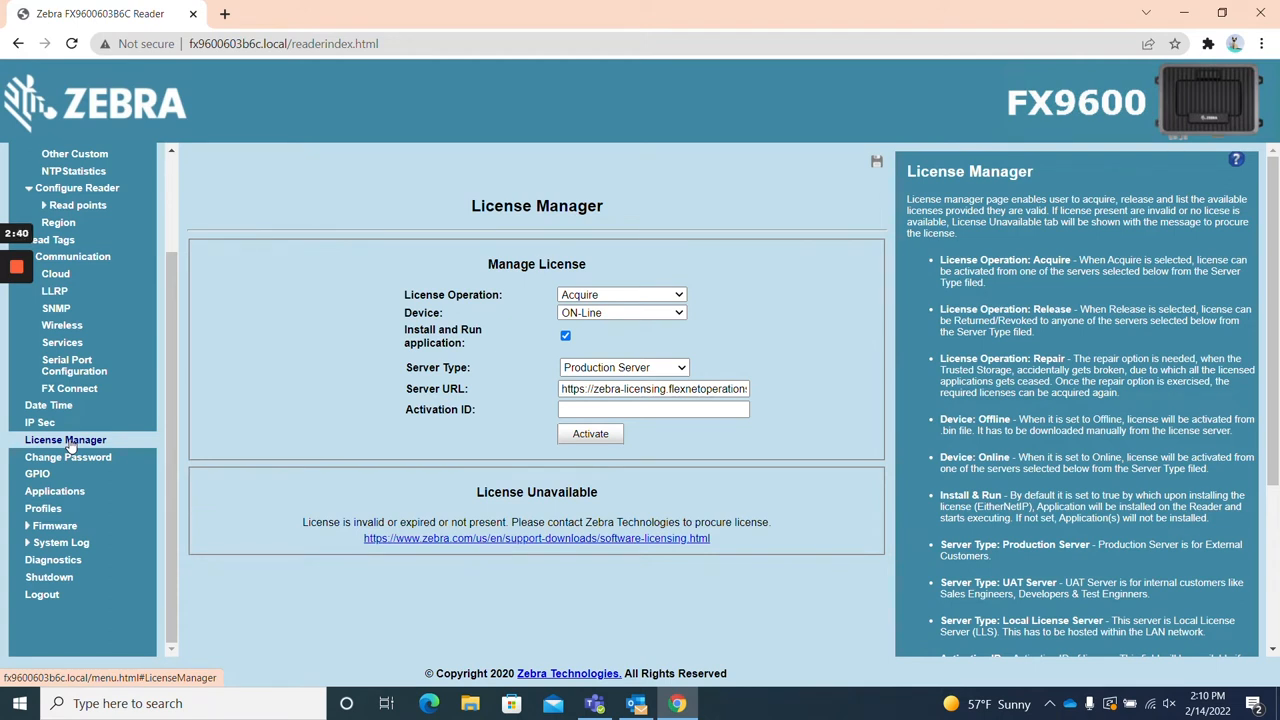
pyautogui.moveTo(68, 457)
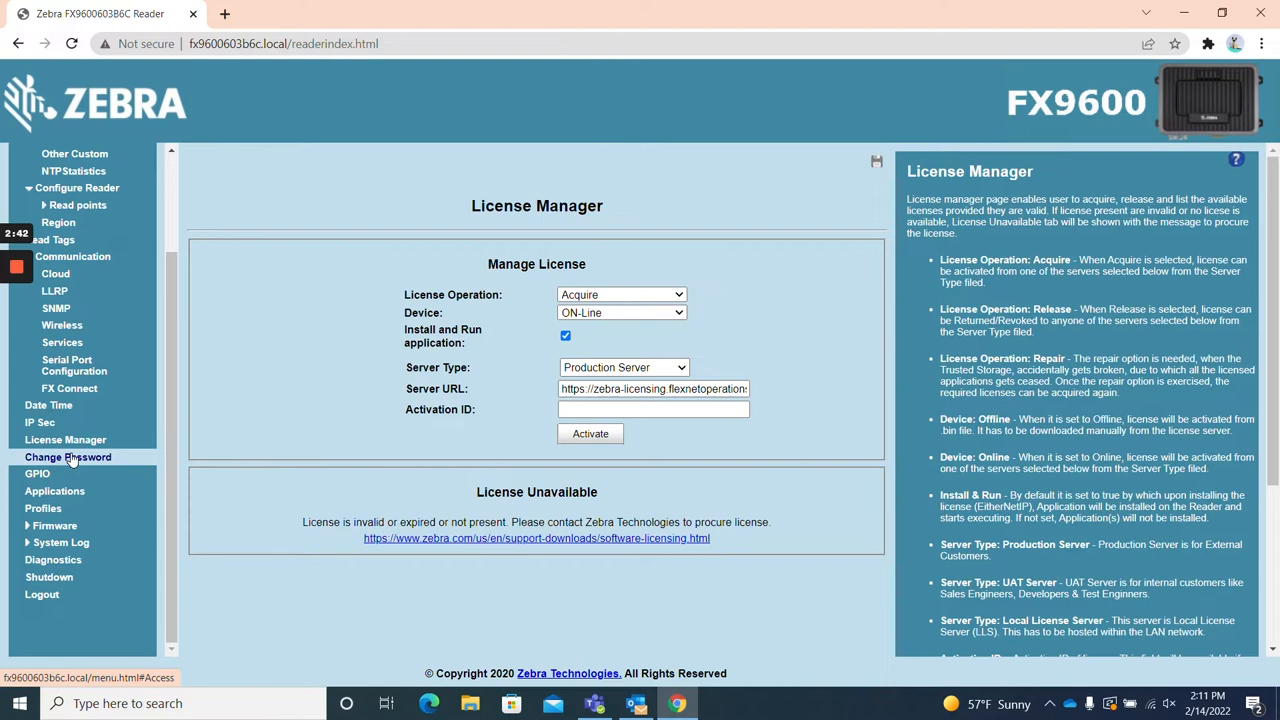
# Visit Change Password, GPIO and Applications, ending on the Firmware version information.
pyautogui.click(68, 457)
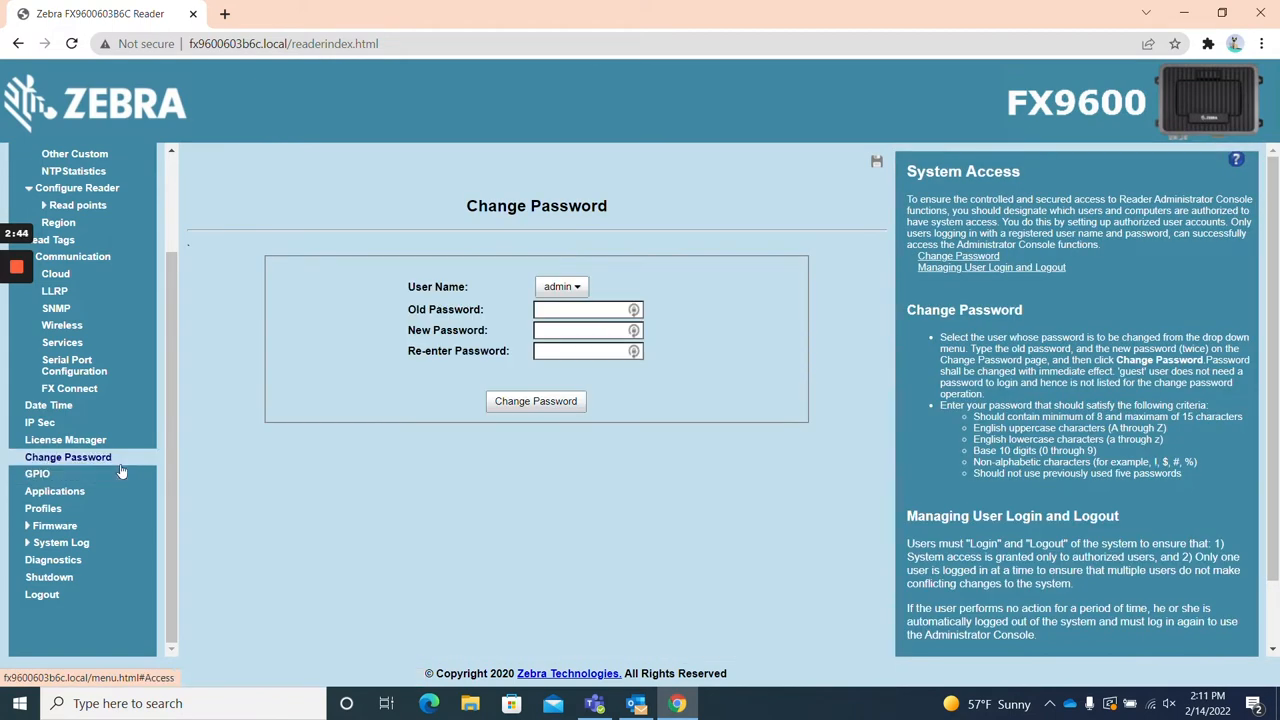
pyautogui.moveTo(120, 464)
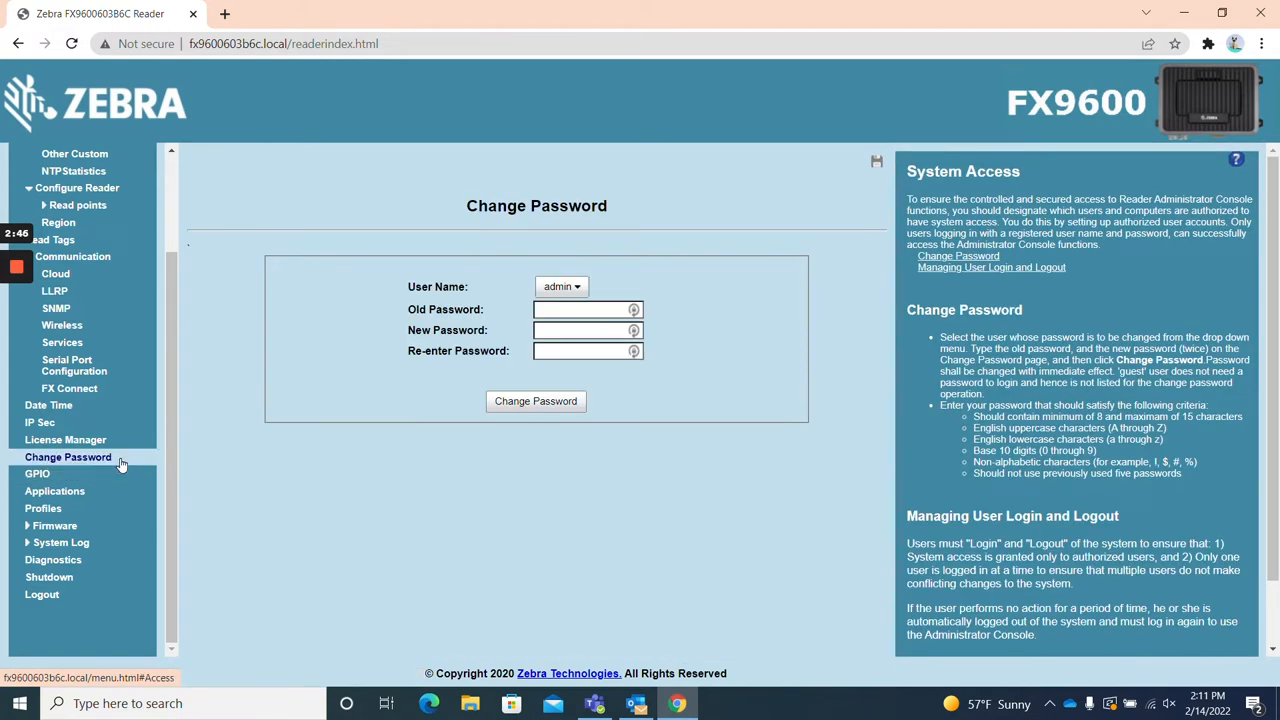
pyautogui.moveTo(37, 475)
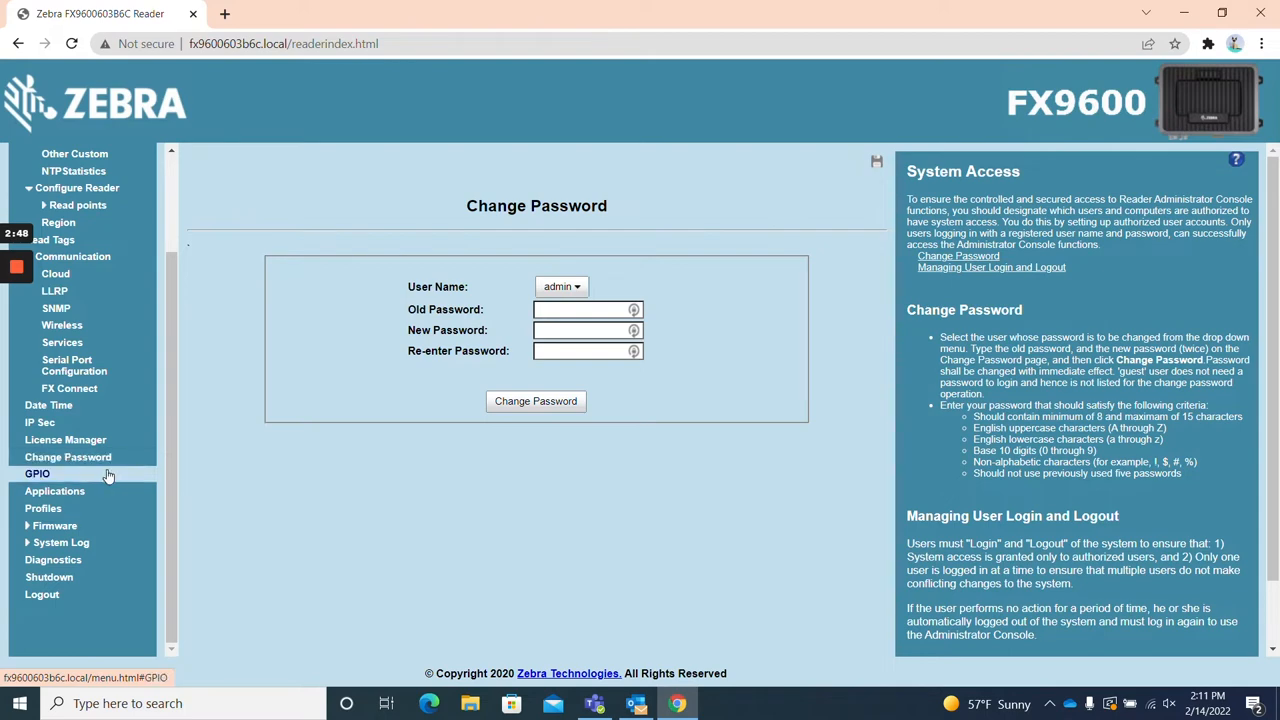
pyautogui.click(37, 474)
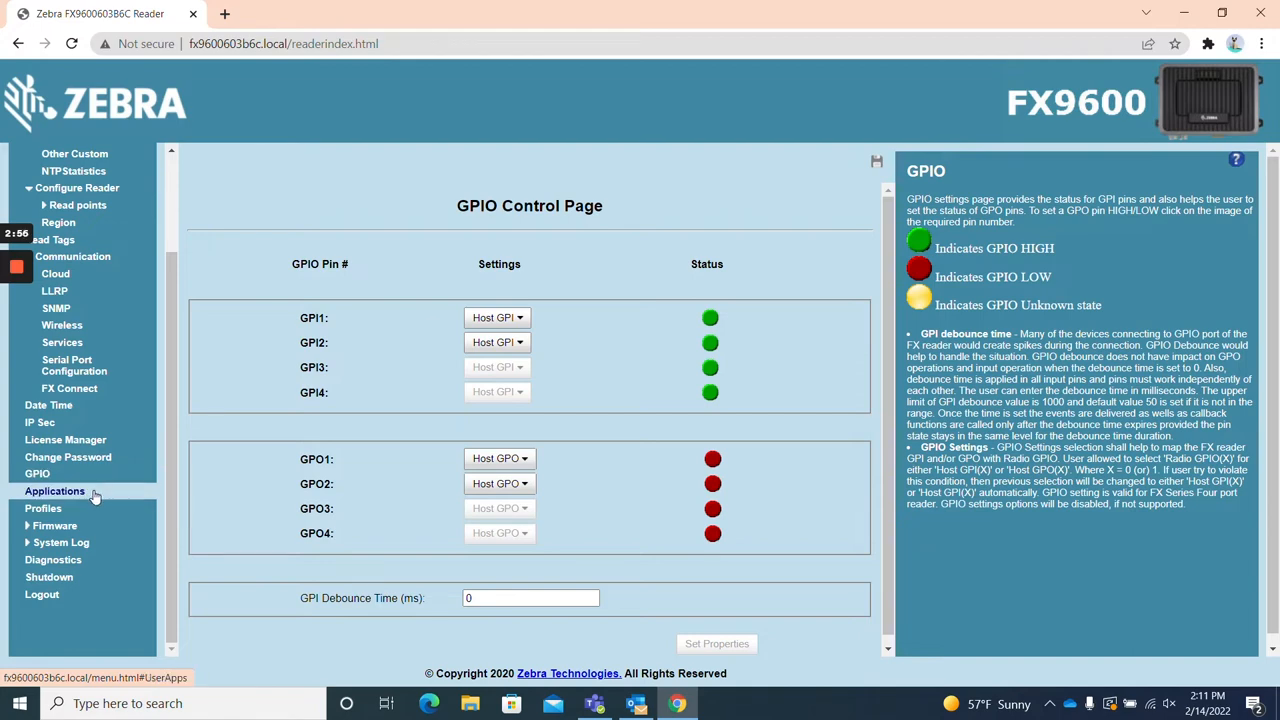
pyautogui.click(54, 491)
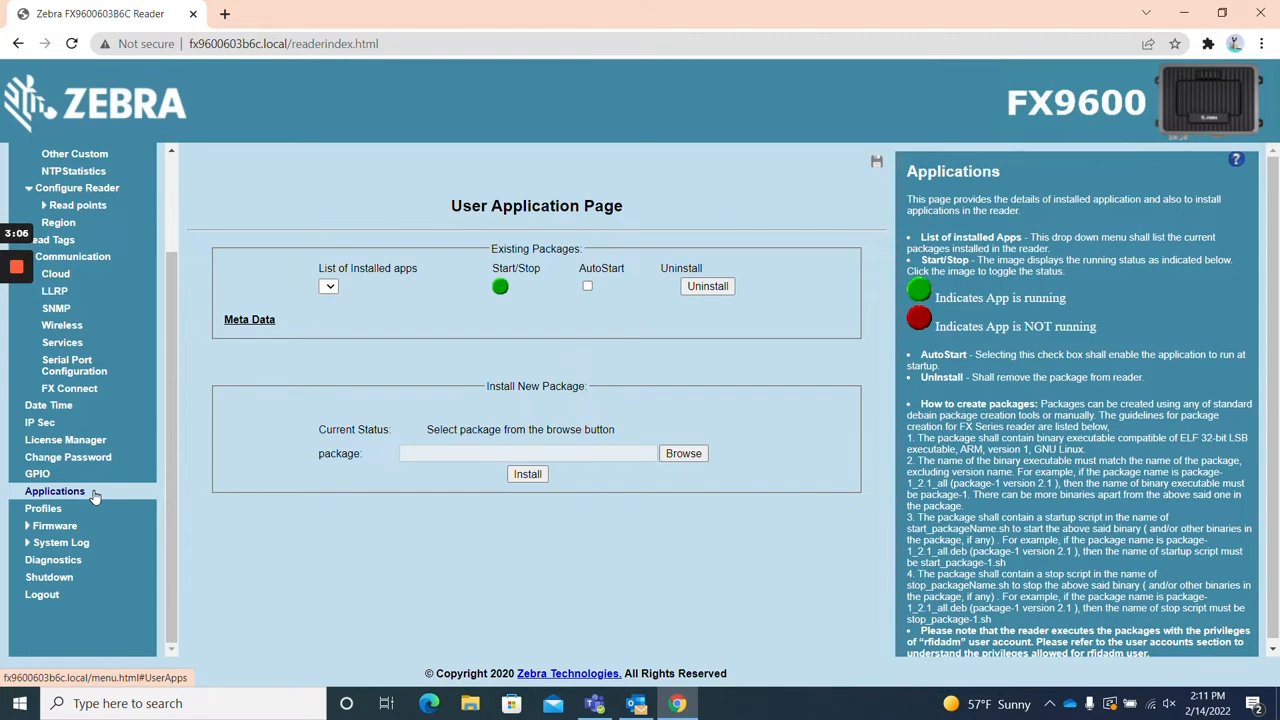
pyautogui.click(43, 508)
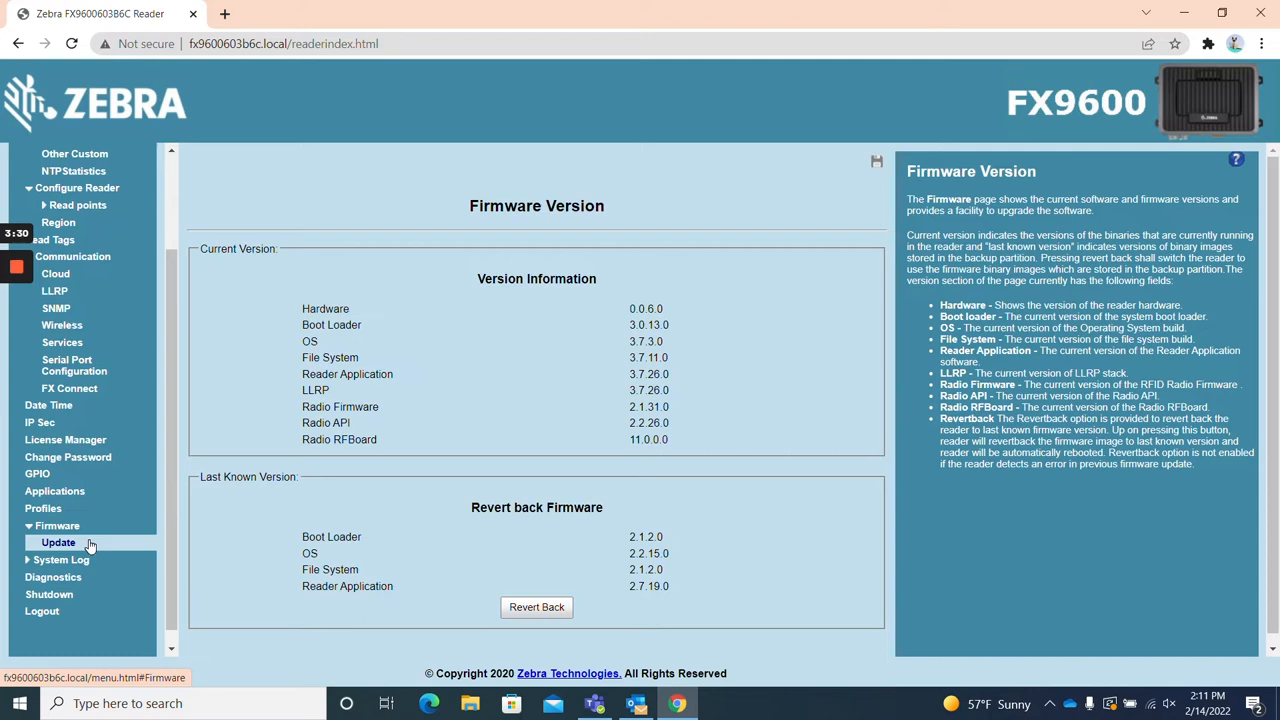
# View the System Log, Diagnostics and Shutdown pages.
pyautogui.click(61, 560)
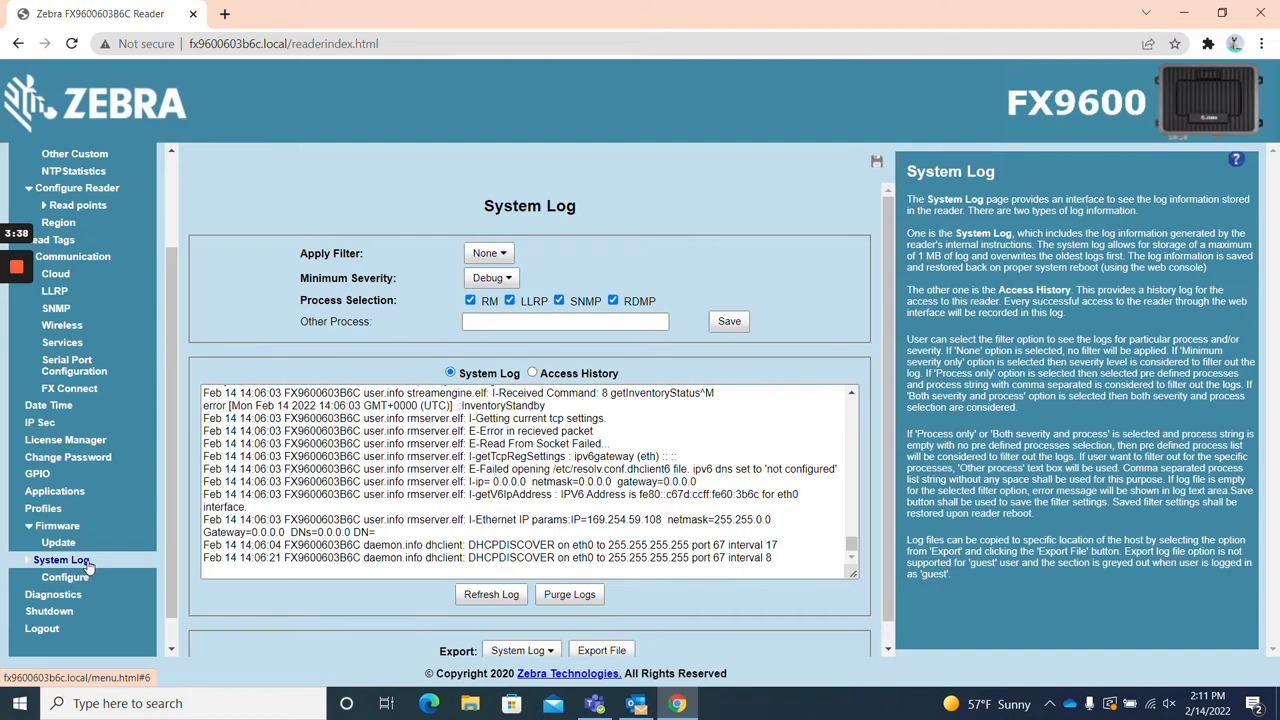
pyautogui.click(52, 594)
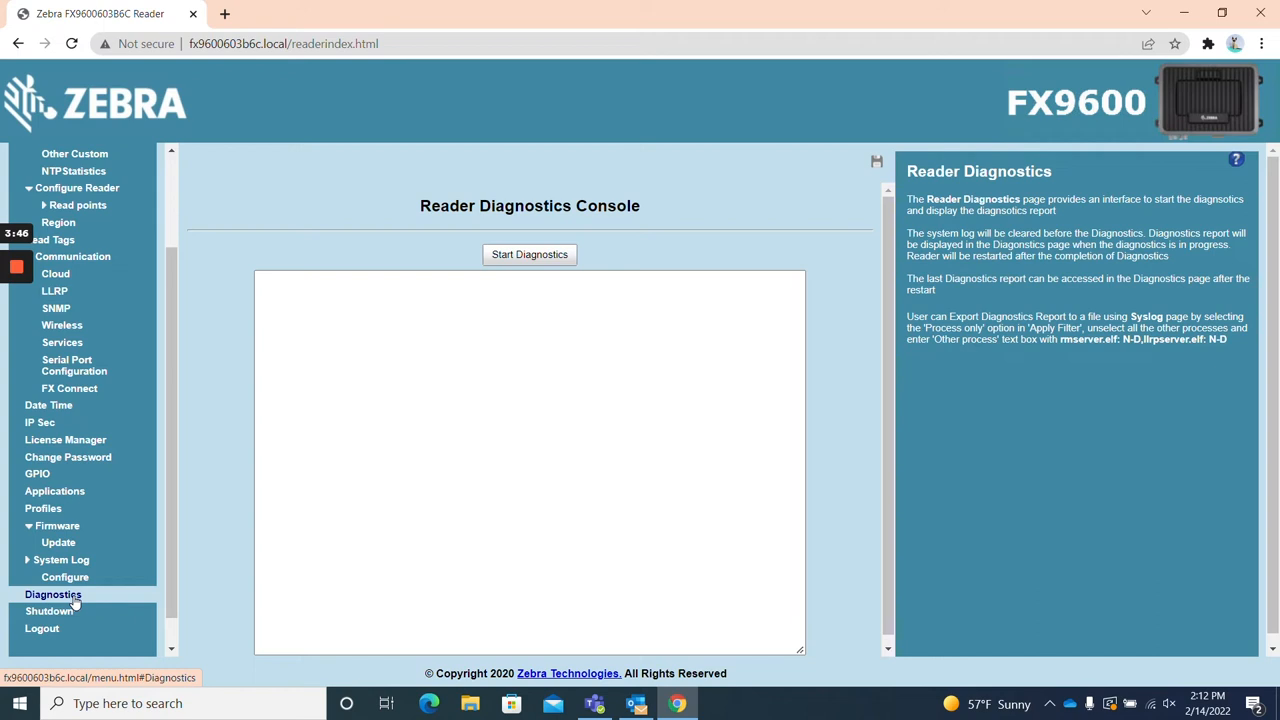
pyautogui.click(48, 611)
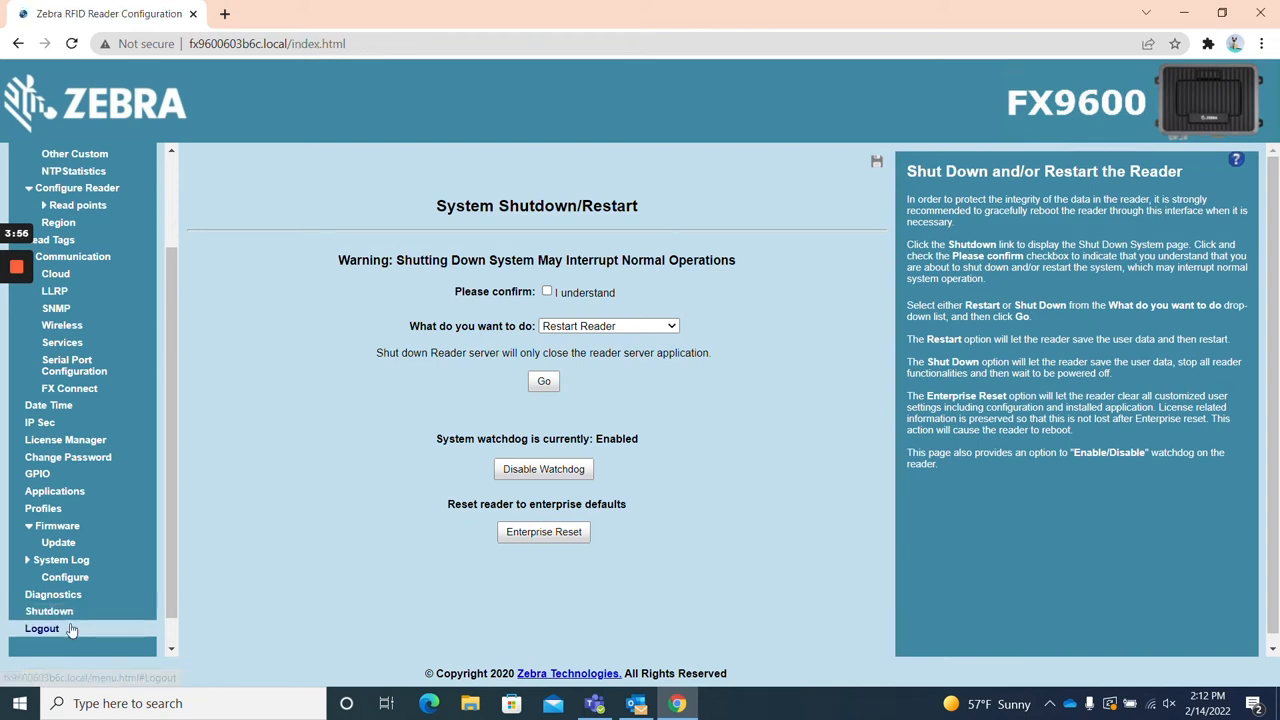
# Log out and log back in as admin to the home page.
pyautogui.click(42, 628)
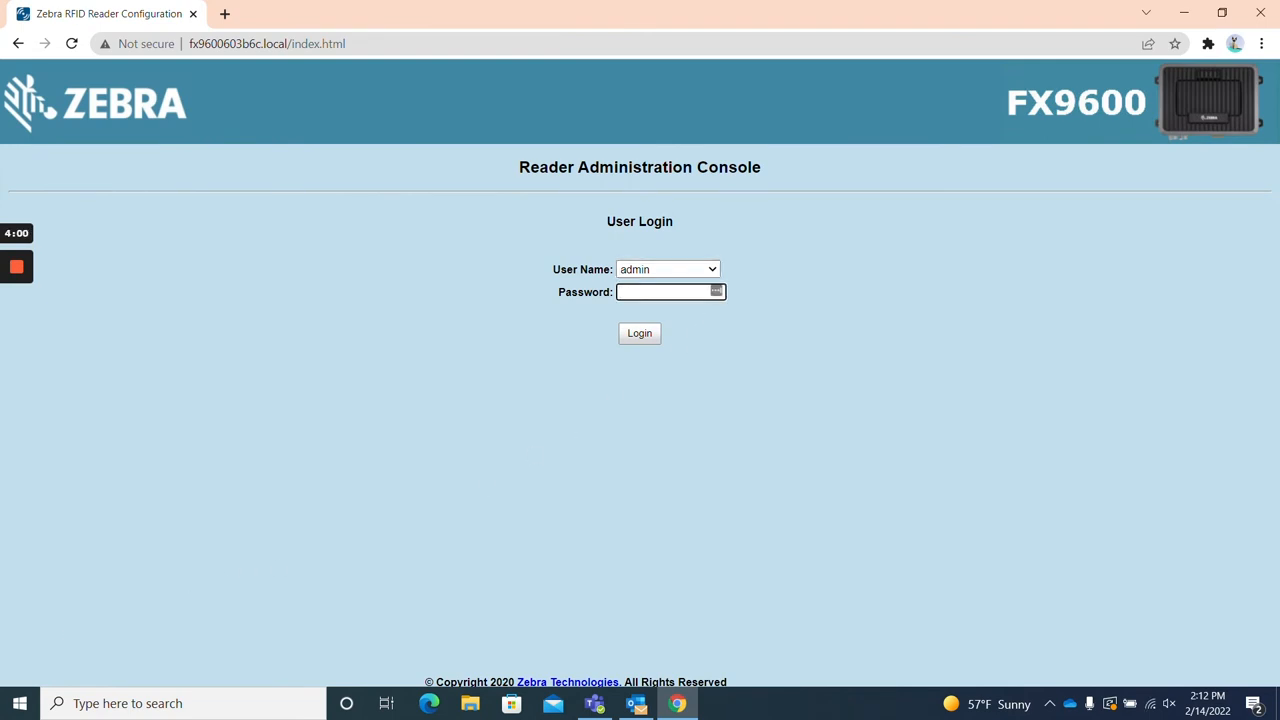
pyautogui.click(639, 333)
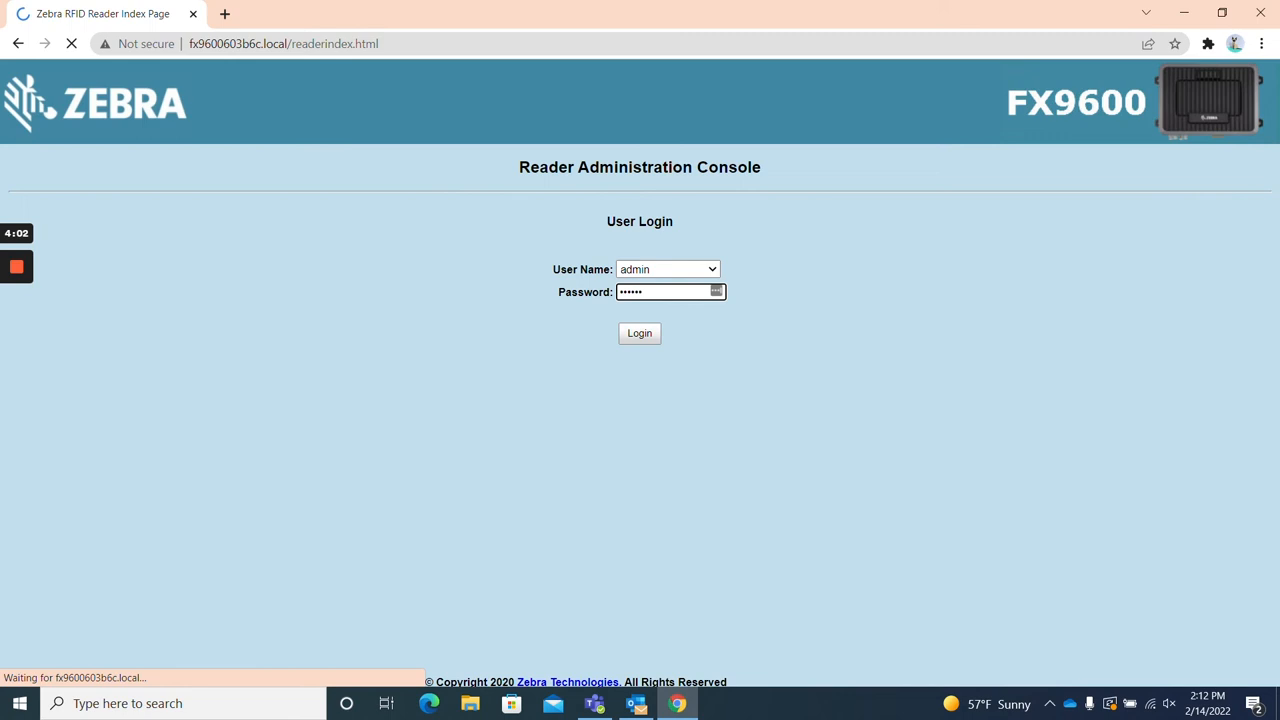
pyautogui.click(639, 333)
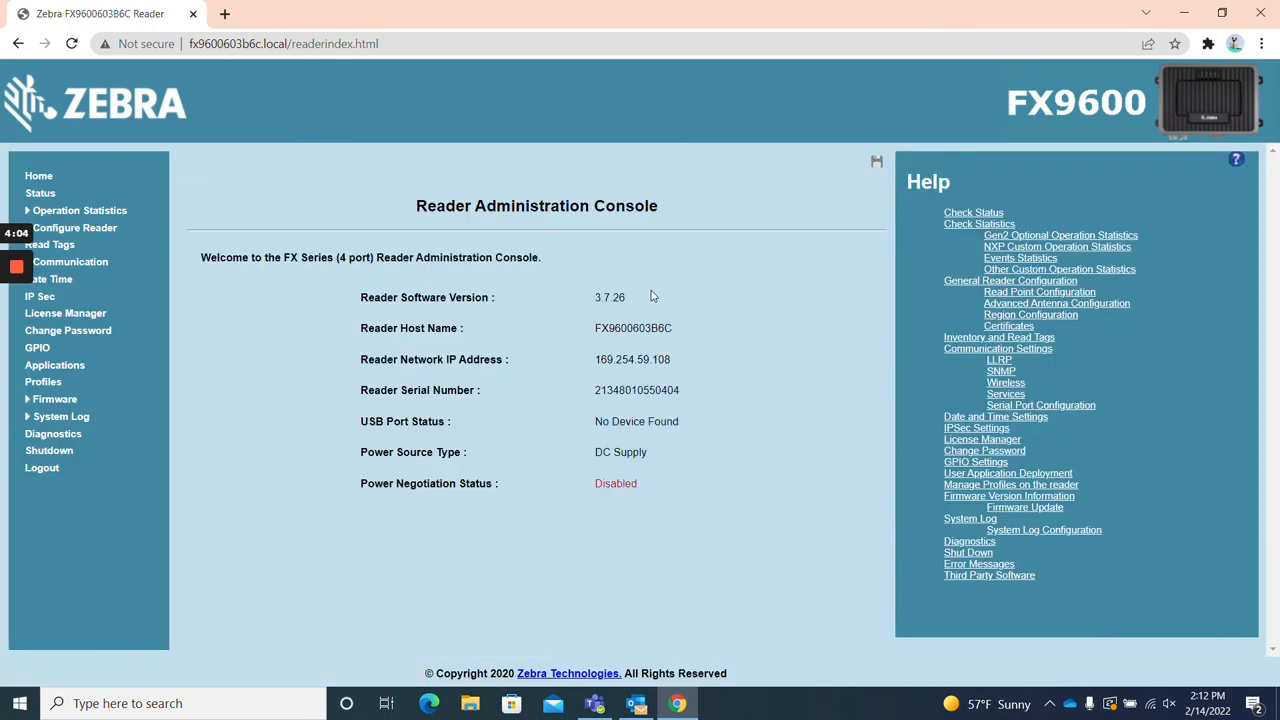
pyautogui.moveTo(117, 247)
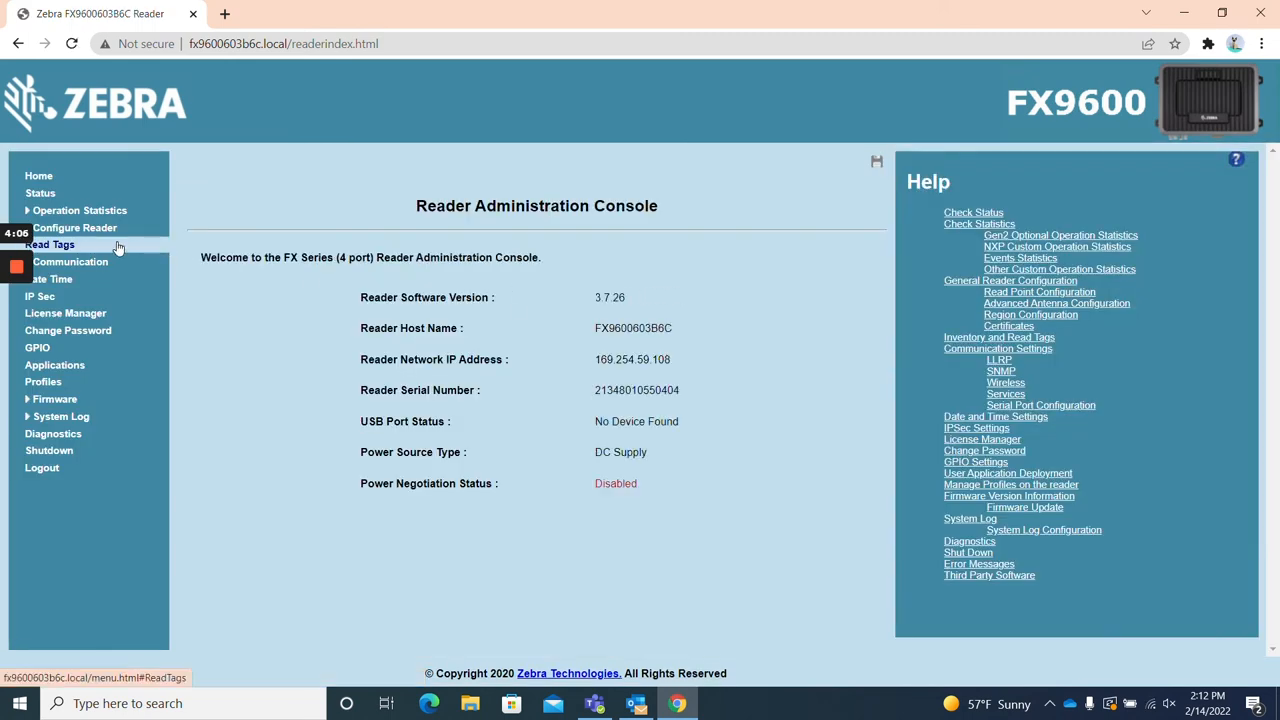
# Start the Read Tags inventory, listing 40 tags at about 377 reads/sec.
pyautogui.click(50, 244)
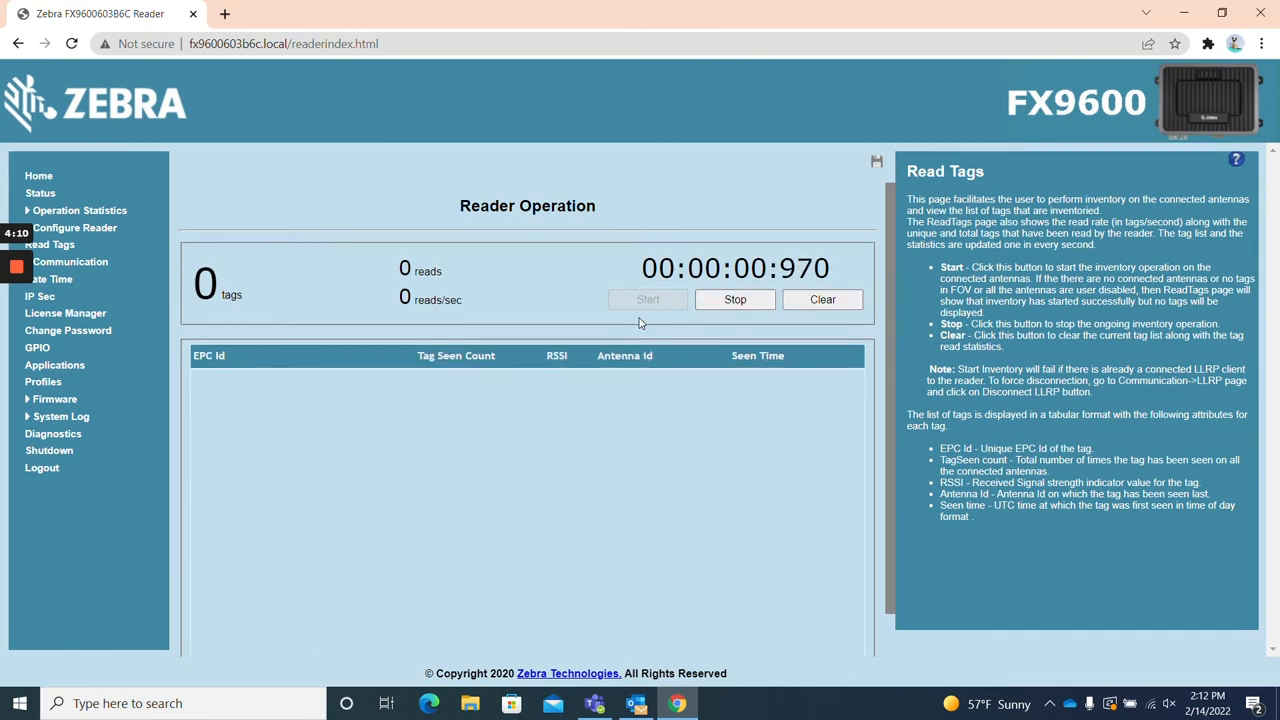
pyautogui.click(647, 299)
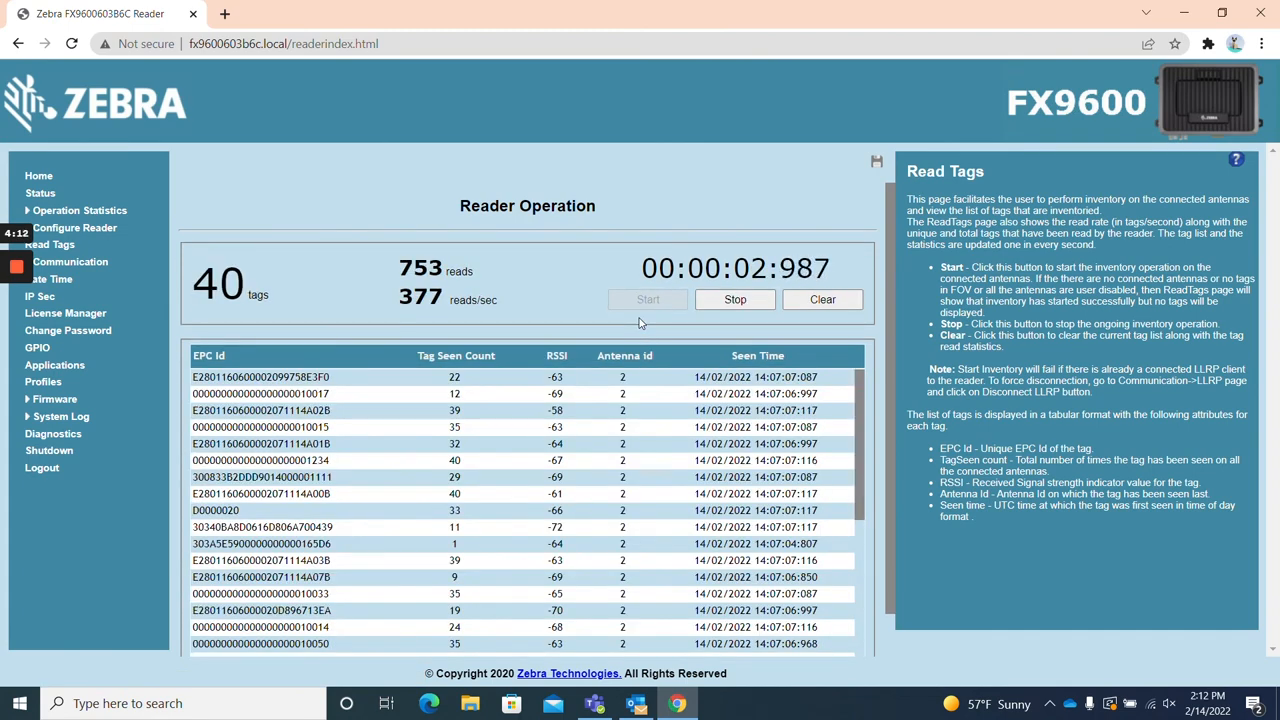